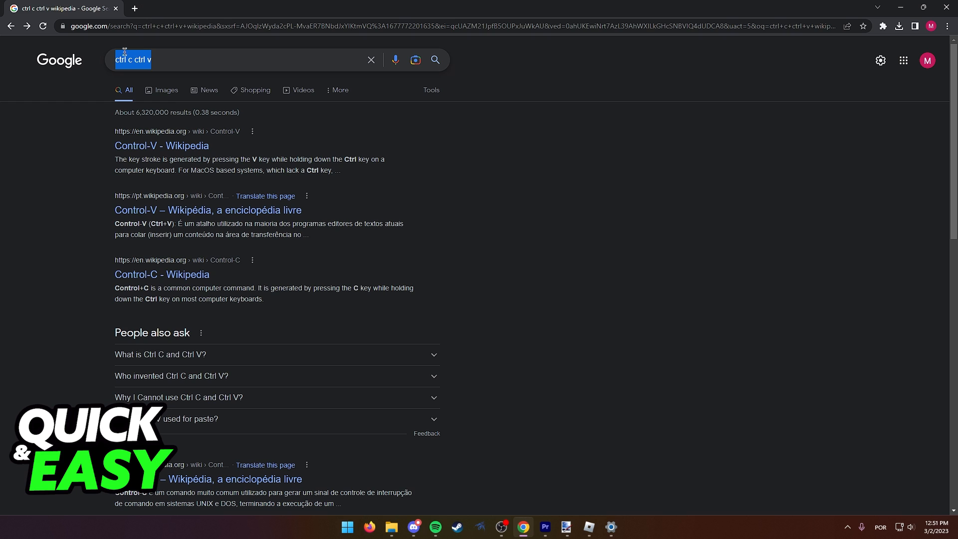
mouse_move(590, 481)
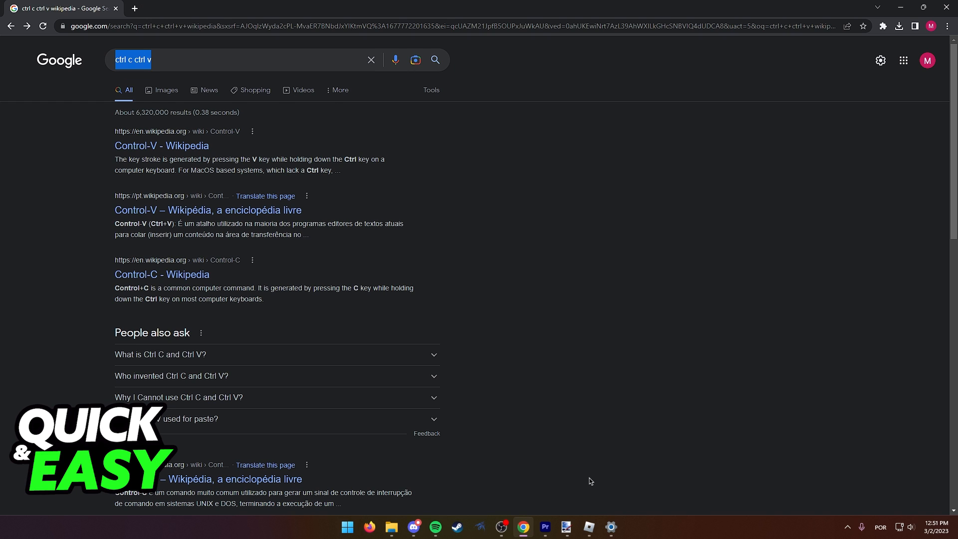
- Search Google for 'emoji', open getemoji.com, and select a grinning smiley
left_click(589, 527)
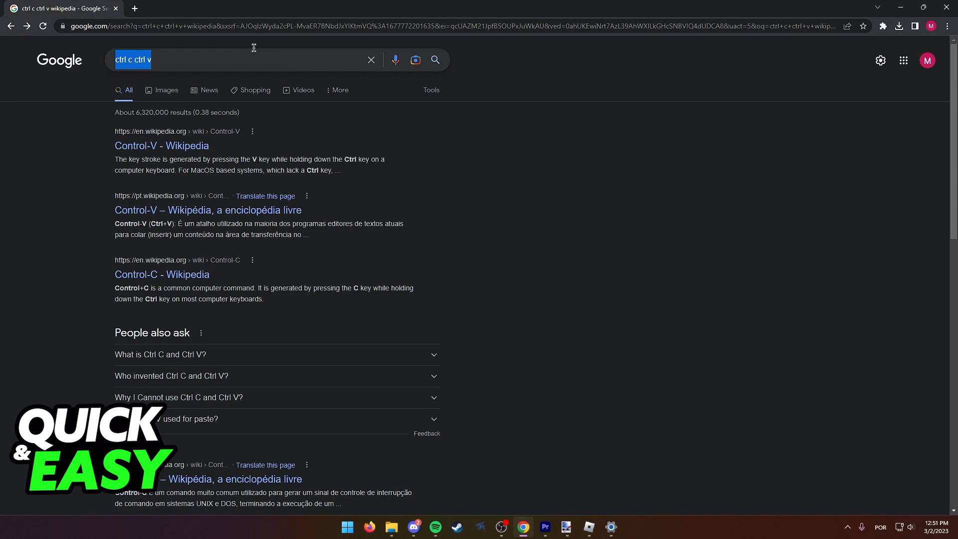
type("emoji")
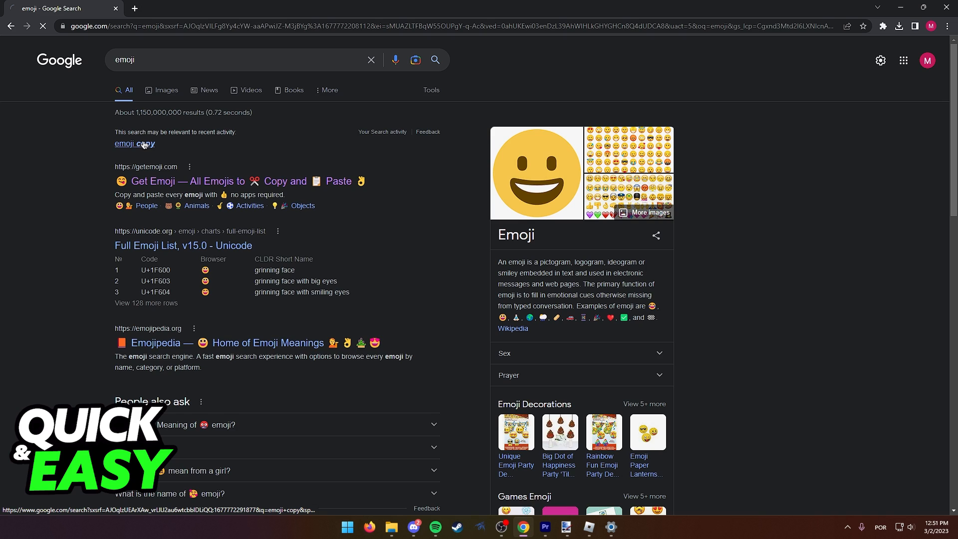
left_click(181, 181)
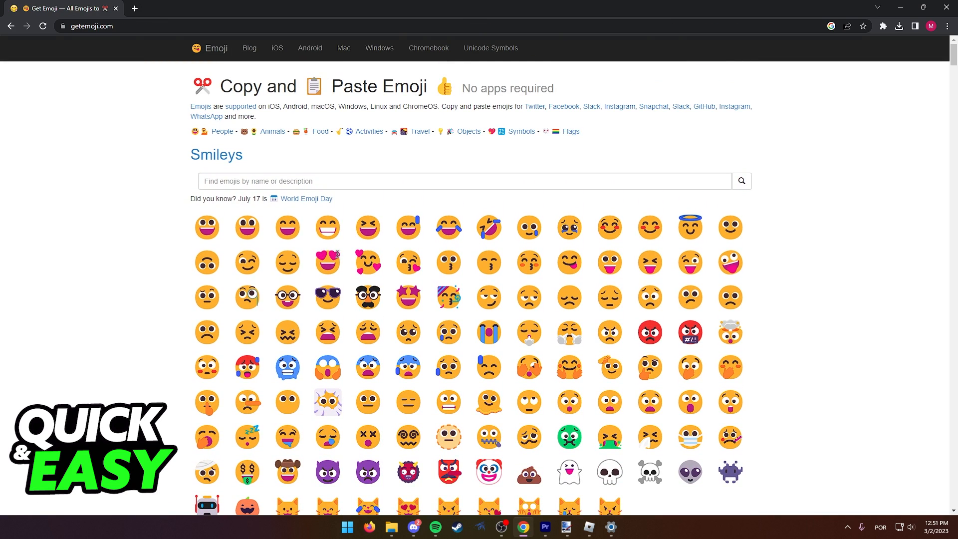
left_click(328, 226)
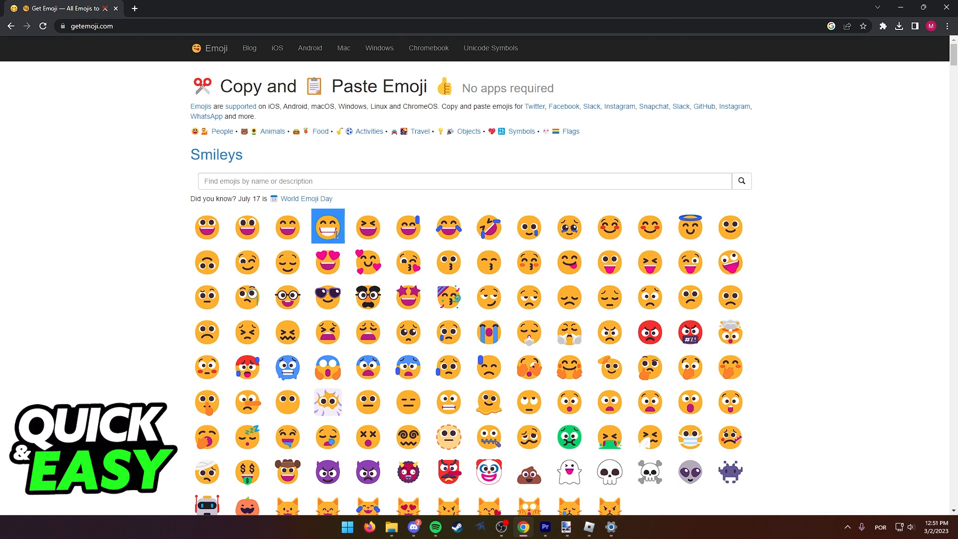